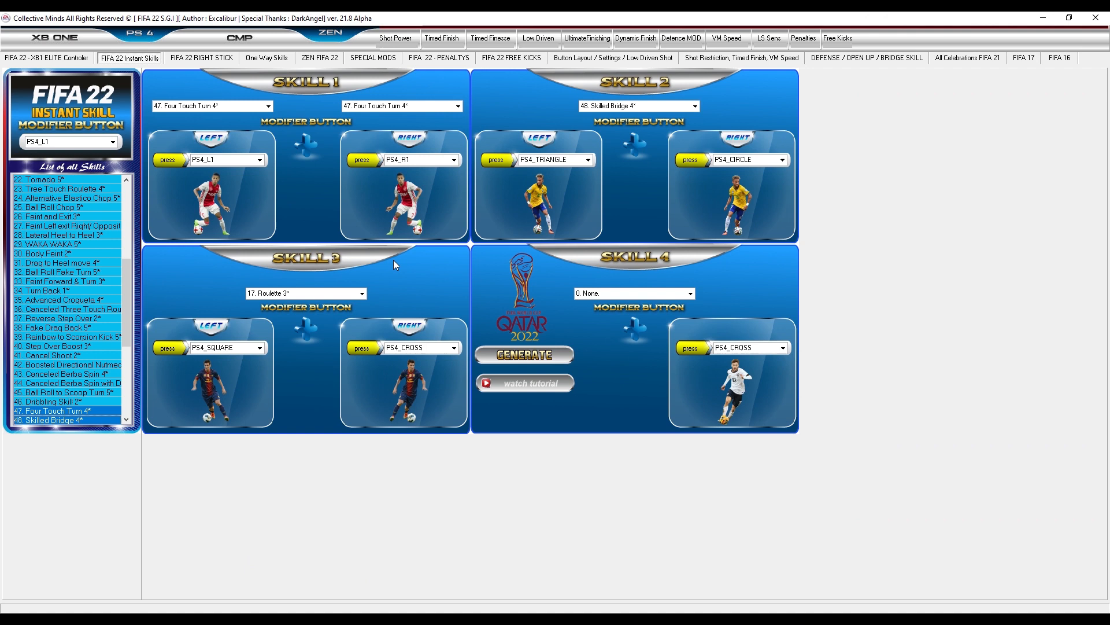
{"action": "mouse_move", "coordinate": [352, 138]}
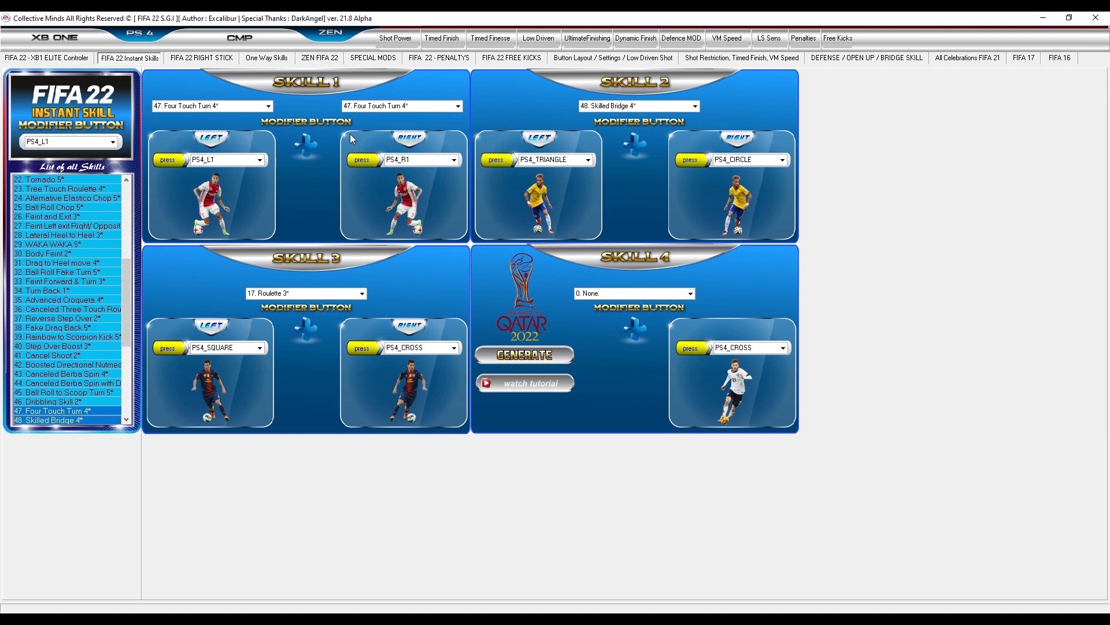
{"action": "mouse_move", "coordinate": [268, 82]}
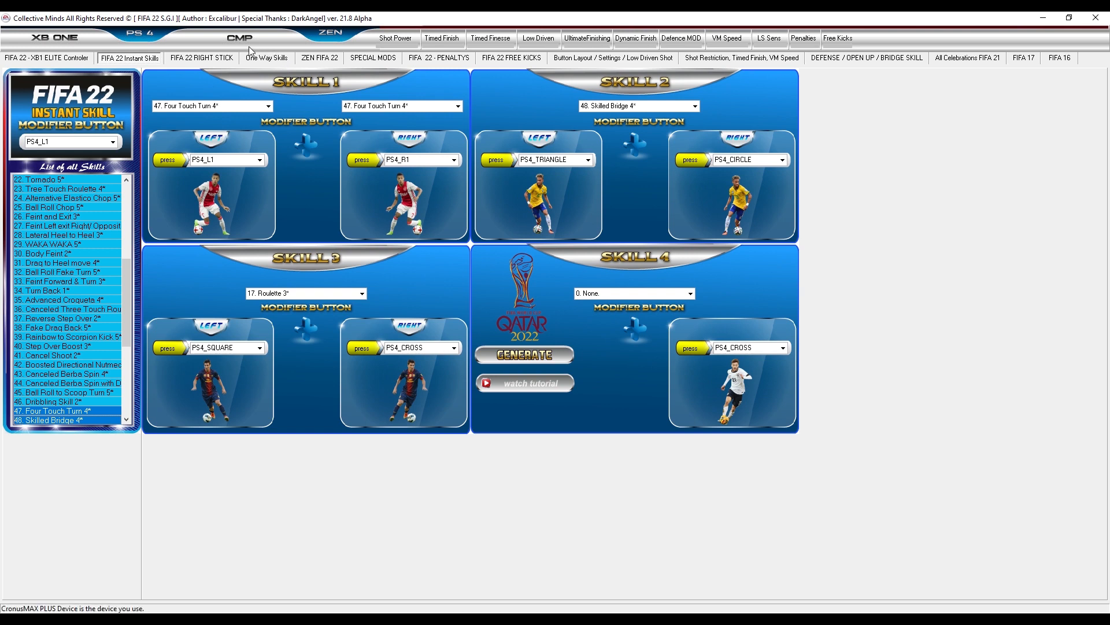
{"action": "mouse_move", "coordinate": [244, 44]}
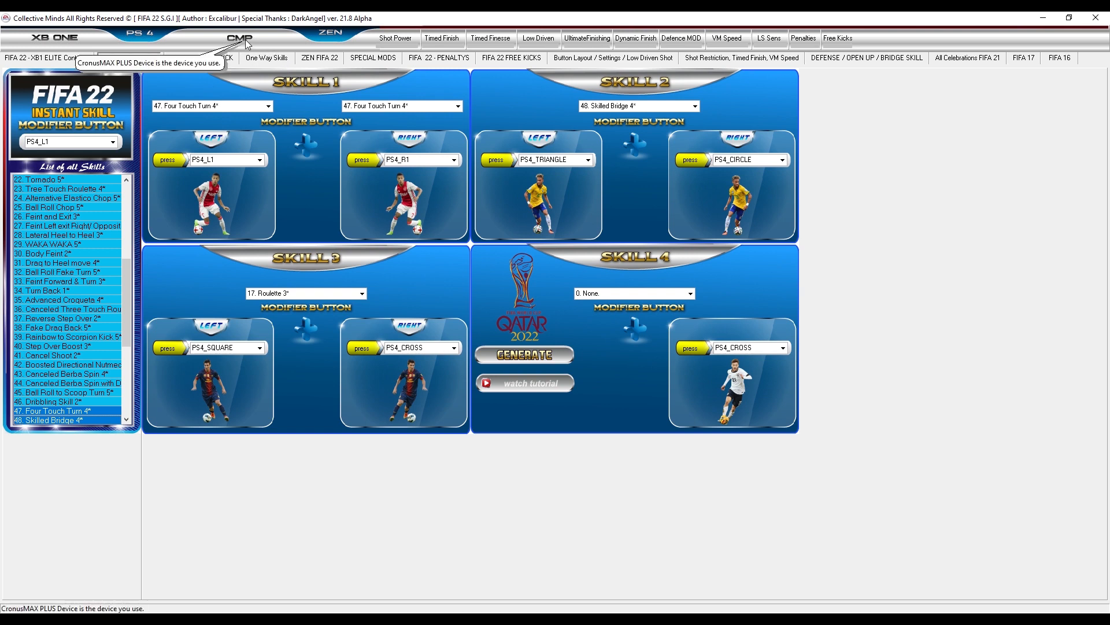
- Select CronusMAX PLUS (CMP) as the target device for generated scripts
{"action": "left_click", "coordinate": [240, 38]}
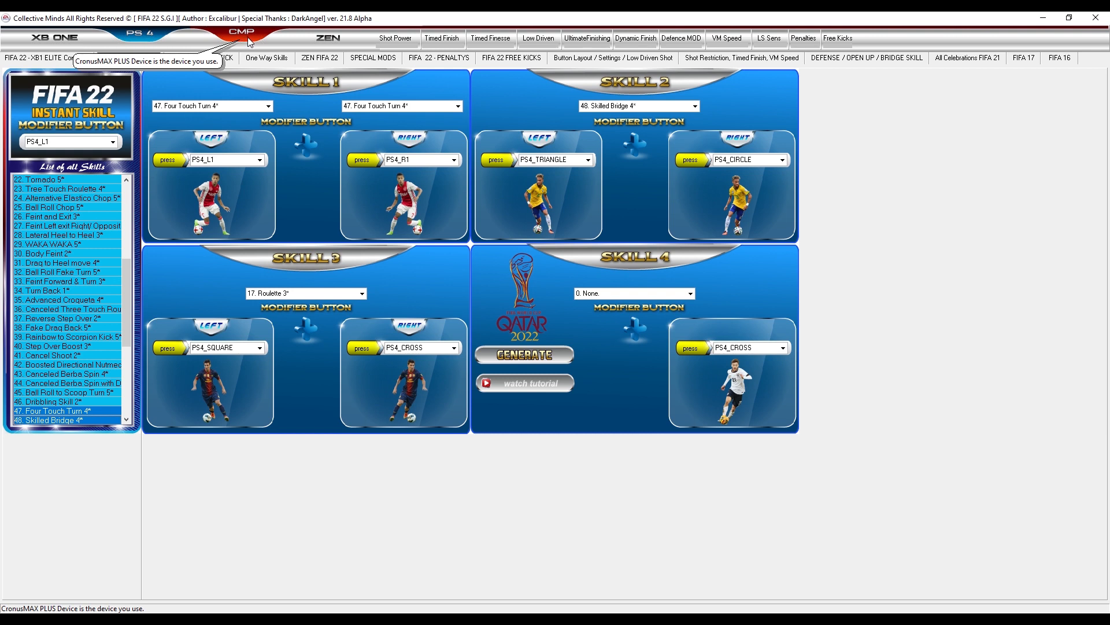
{"action": "left_click", "coordinate": [328, 37]}
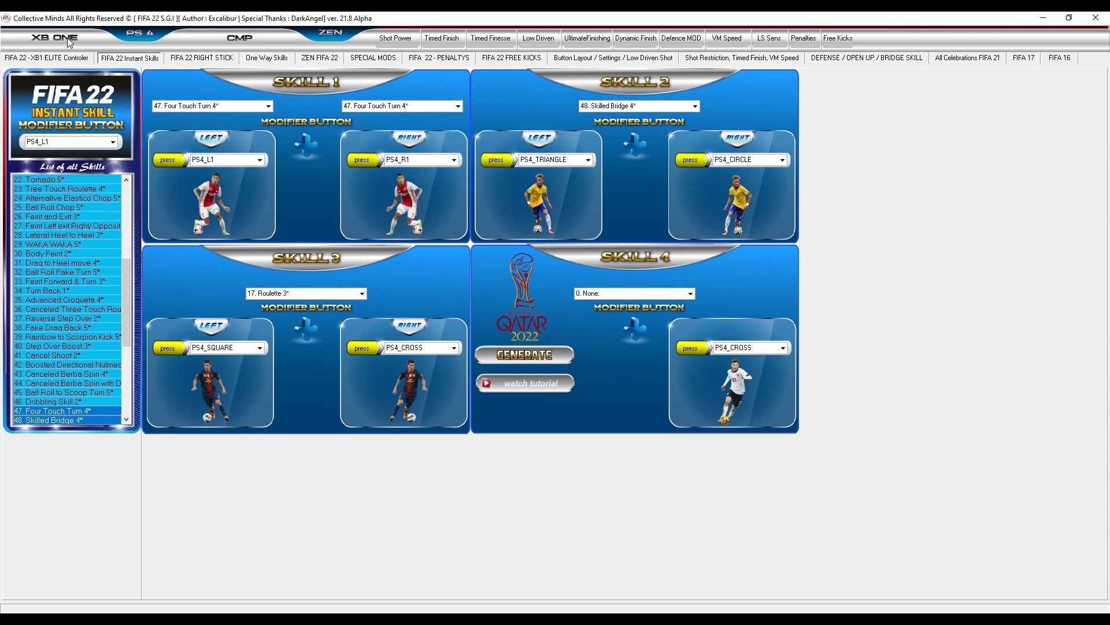
- Switch the console to XB ONE, then back to PS 4
{"action": "left_click", "coordinate": [54, 37]}
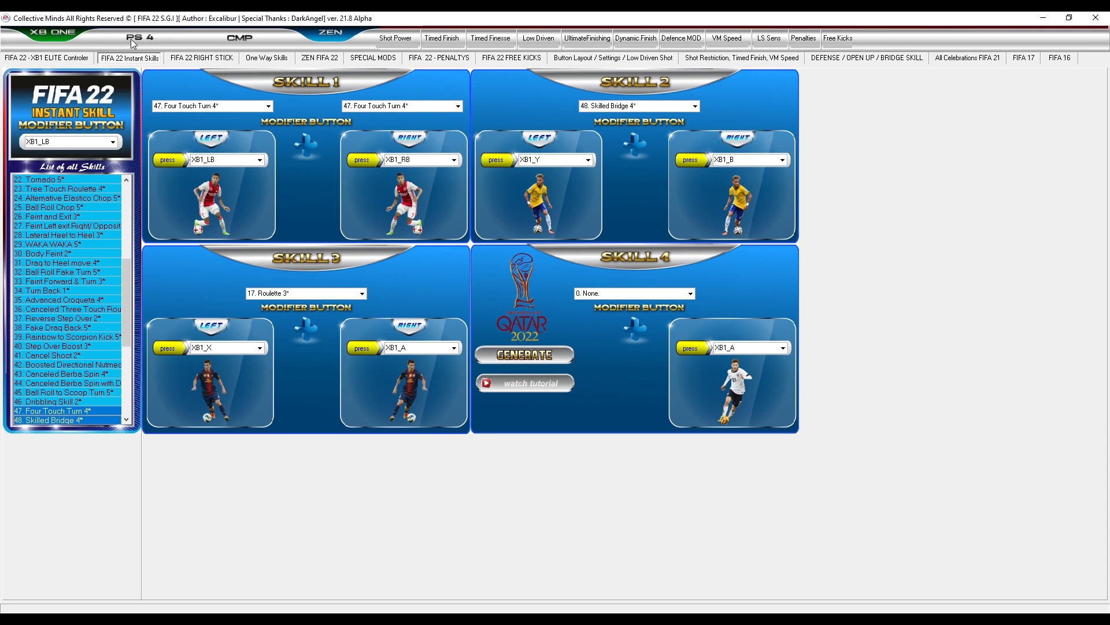
{"action": "left_click", "coordinate": [140, 37]}
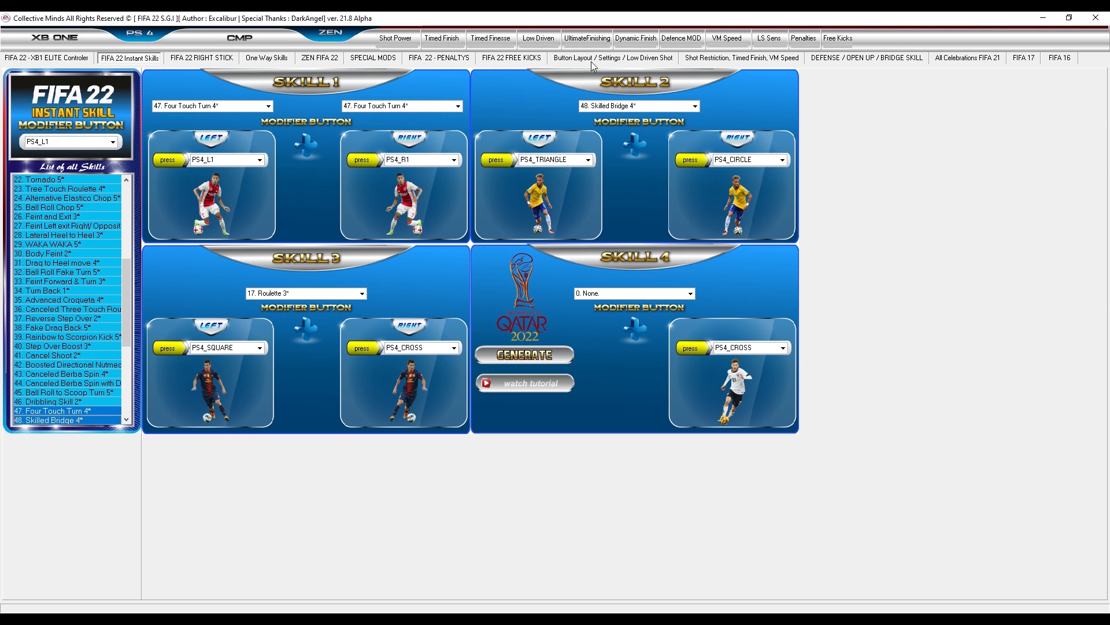
{"action": "mouse_move", "coordinate": [562, 65]}
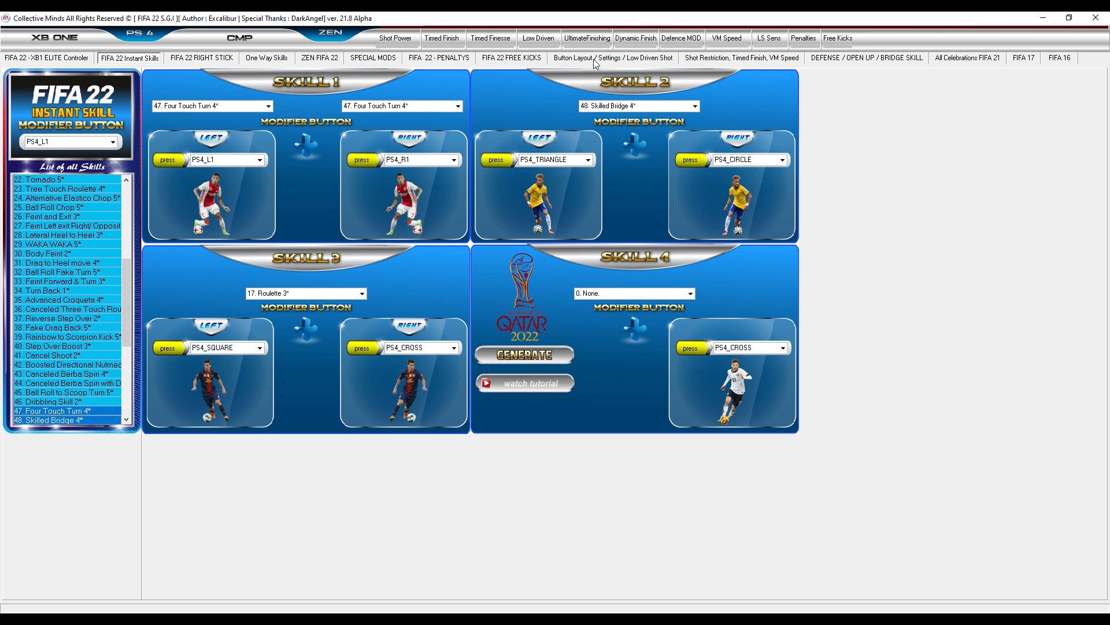
- Open the 'Button Layout / Settings / Low Driven Shot' tab
{"action": "left_click", "coordinate": [613, 57]}
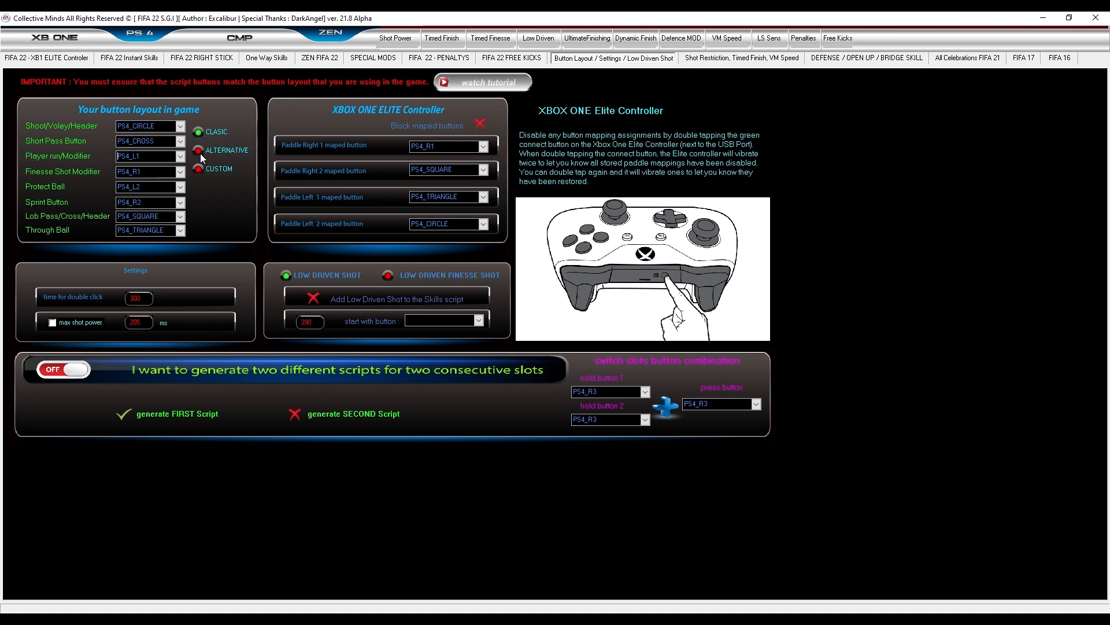
- Pick a non-CLASIC in-game layout, mapping Shoot to PS4_SQUARE and Lob Pass to PS4_CIRCLE
{"action": "left_click", "coordinate": [198, 151]}
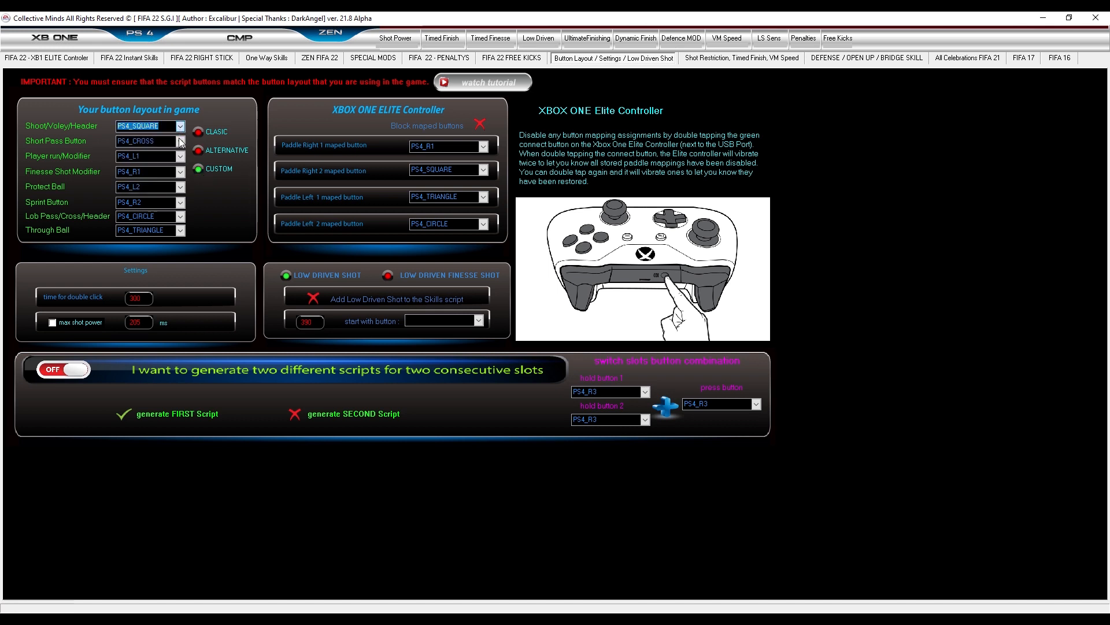
{"action": "left_click", "coordinate": [180, 202]}
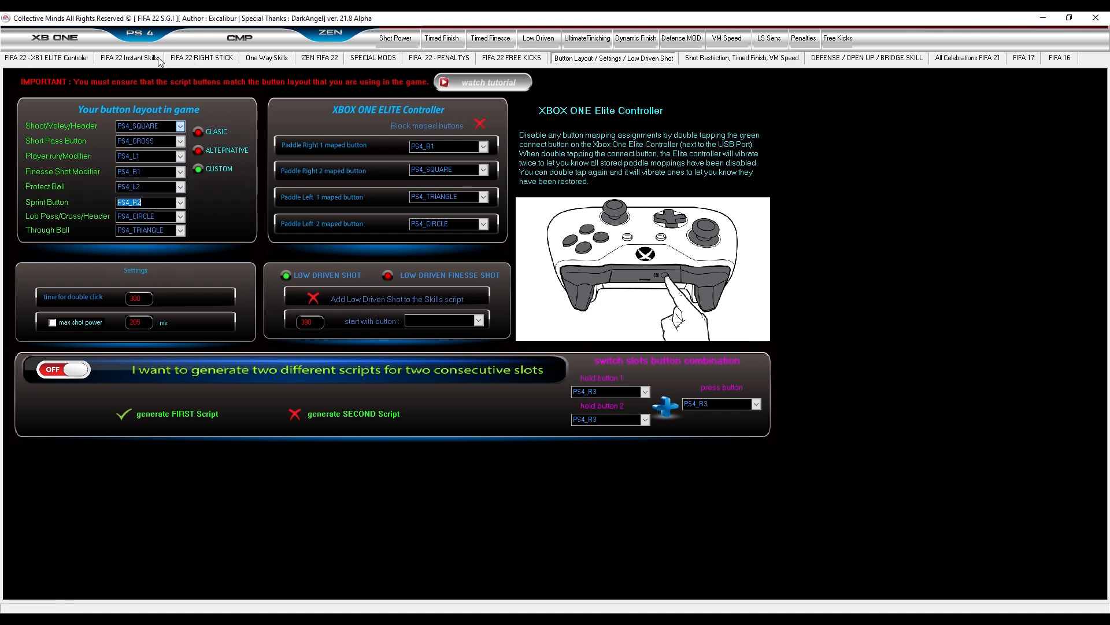
- Return to the 'FIFA 22 Instant Skills' tab
{"action": "left_click", "coordinate": [129, 57]}
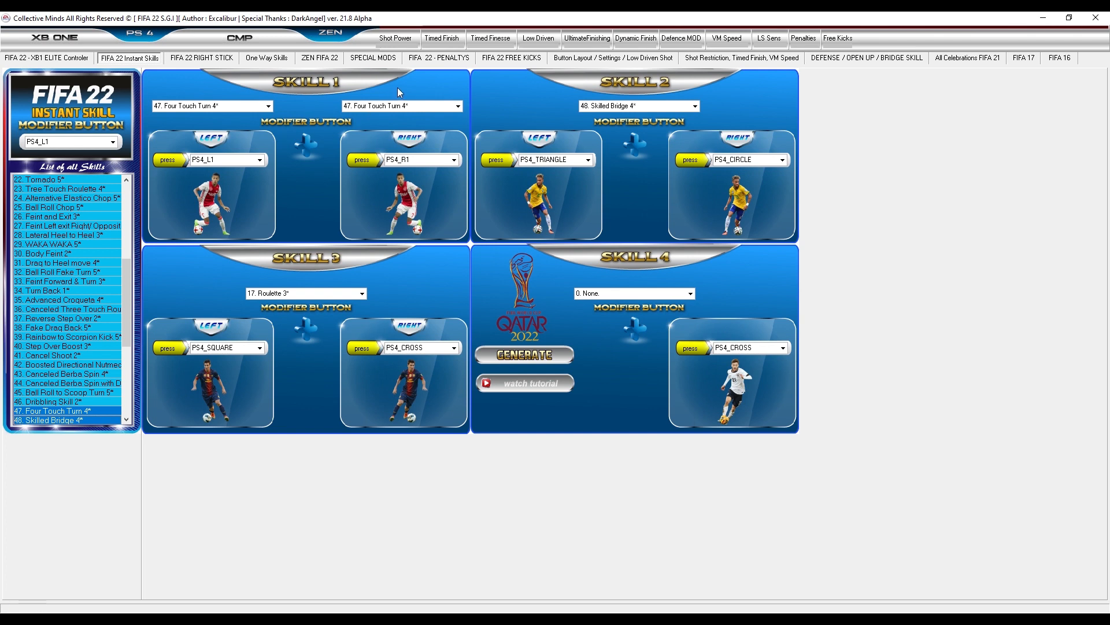
{"action": "mouse_move", "coordinate": [224, 98]}
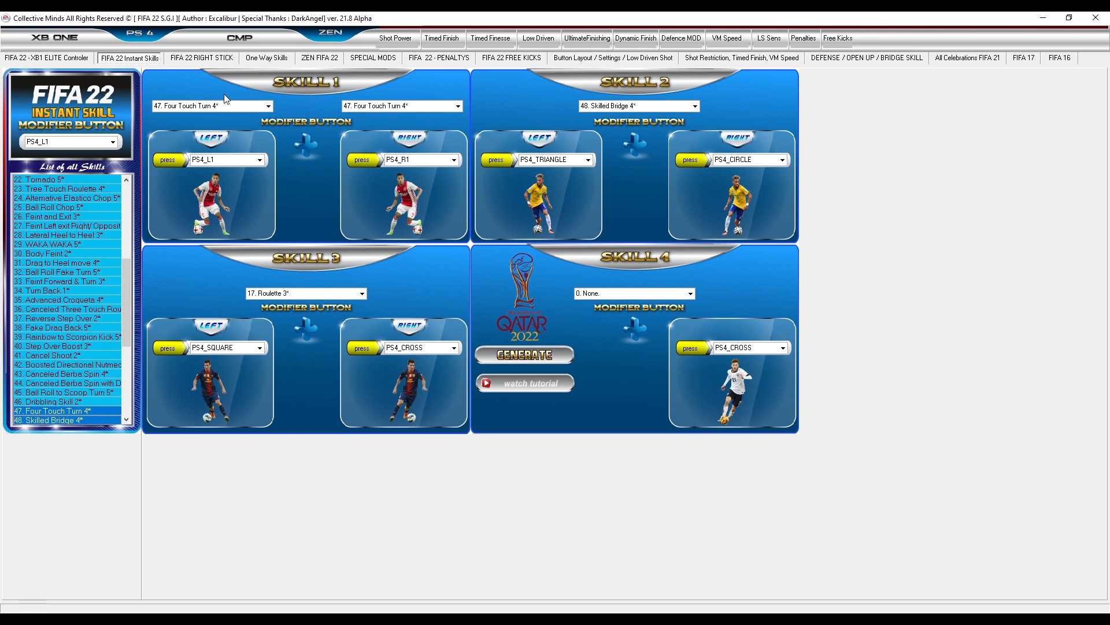
{"action": "mouse_move", "coordinate": [263, 80]}
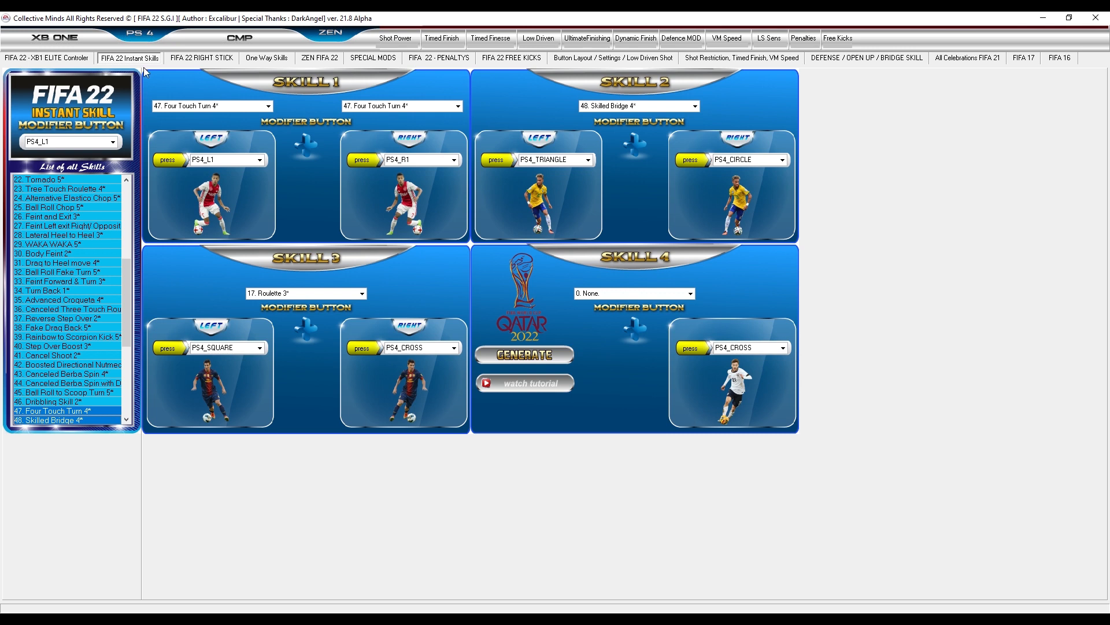
{"action": "mouse_move", "coordinate": [89, 60]}
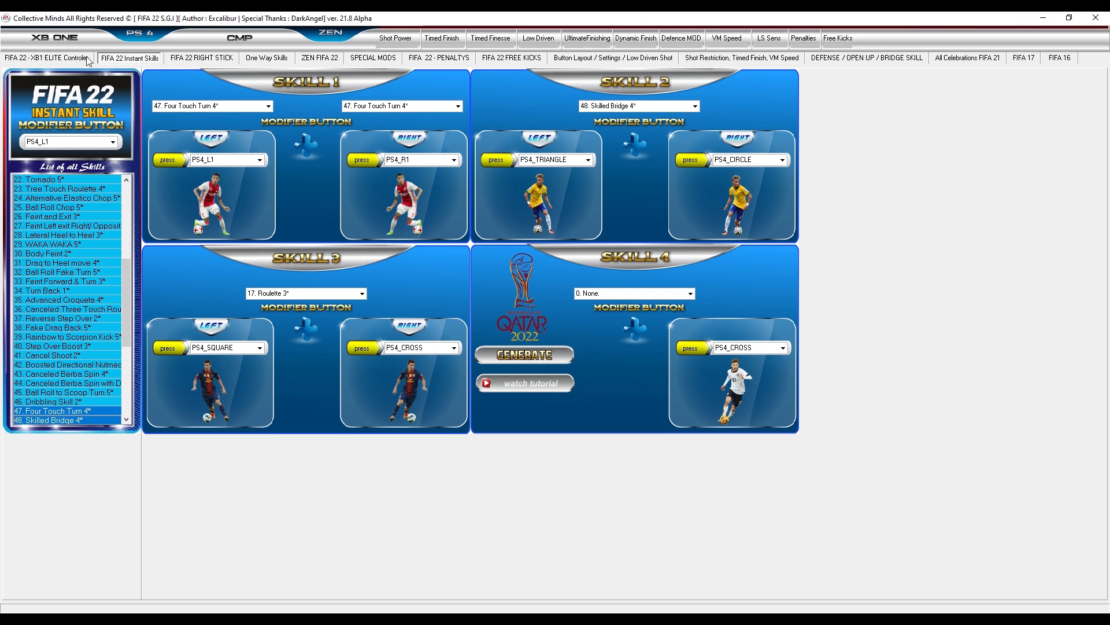
{"action": "mouse_move", "coordinate": [268, 62]}
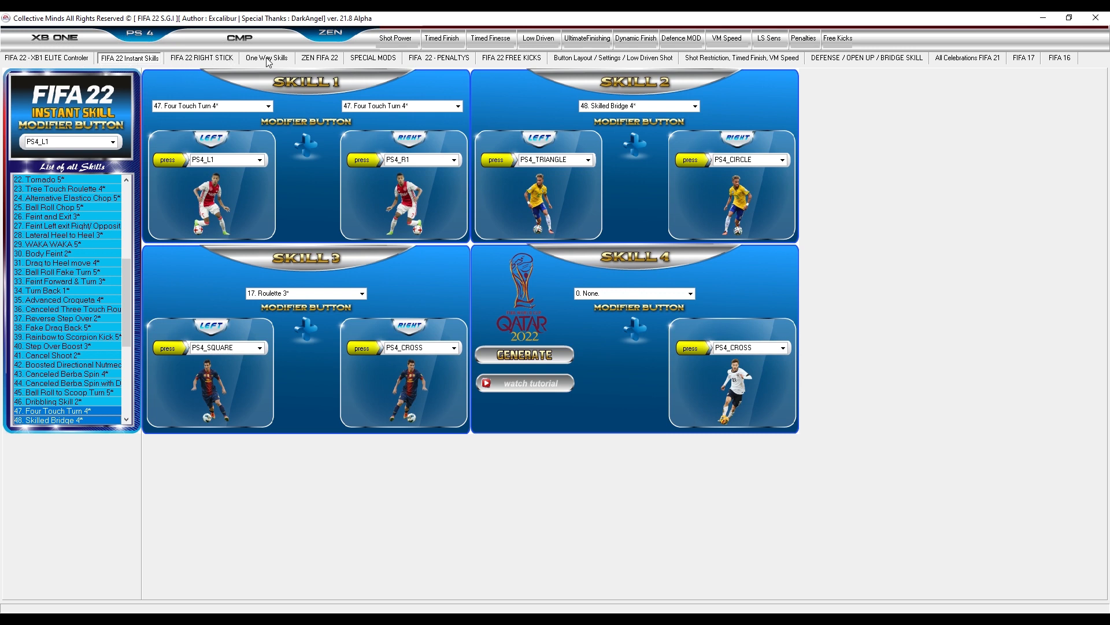
- Visit the XB1 Elite, Instant Skills and Right Stick New Way pages, ending on One Way Skills
{"action": "left_click", "coordinate": [47, 57]}
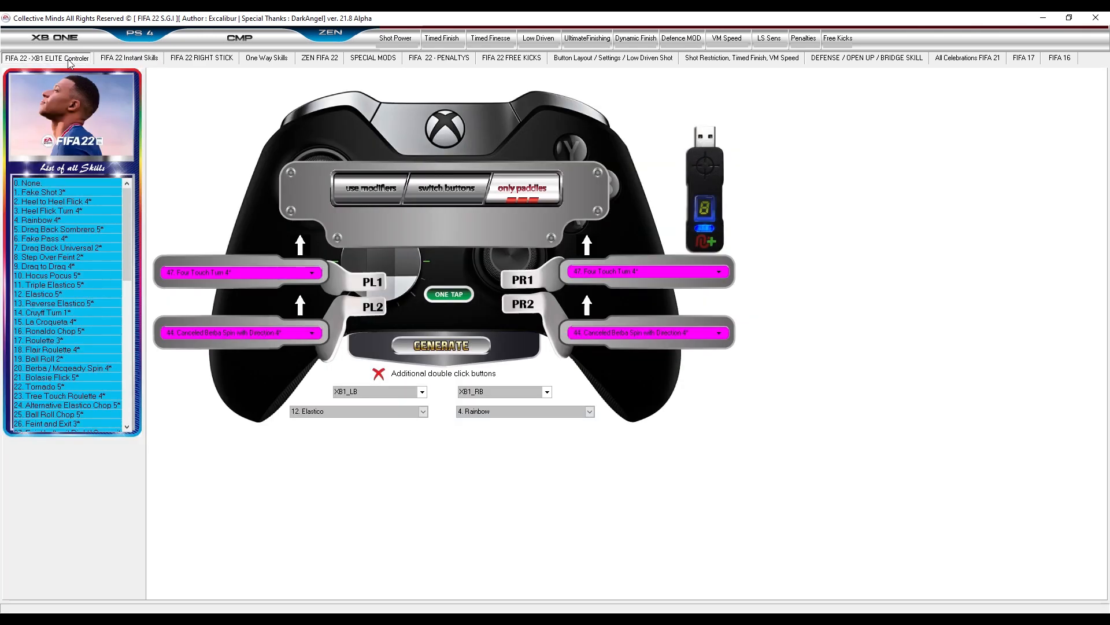
{"action": "mouse_move", "coordinate": [141, 62]}
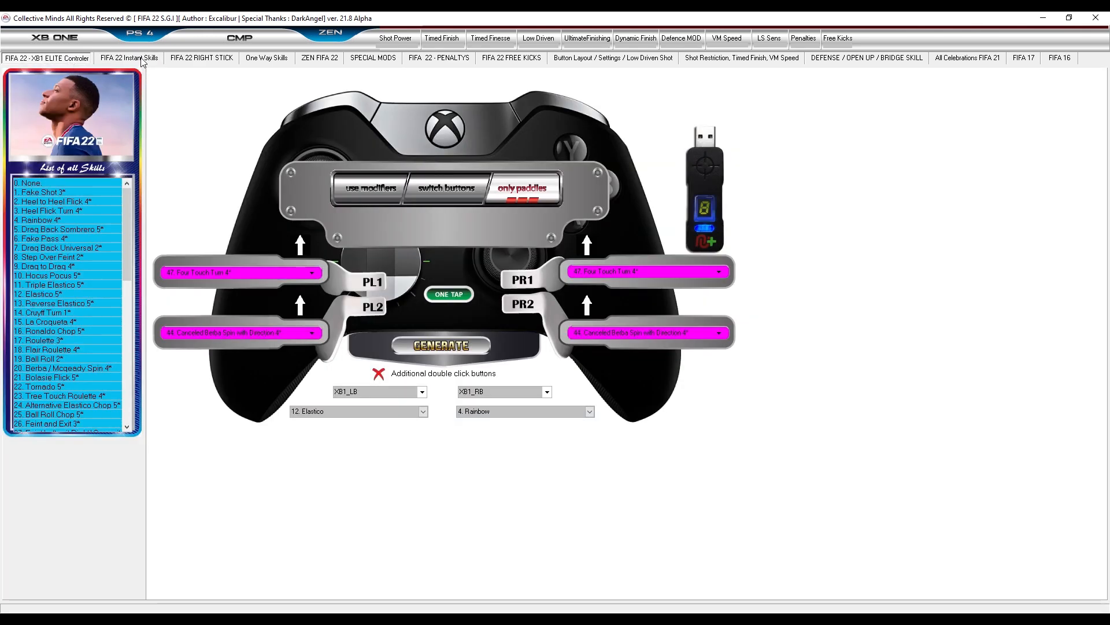
{"action": "mouse_move", "coordinate": [141, 63]}
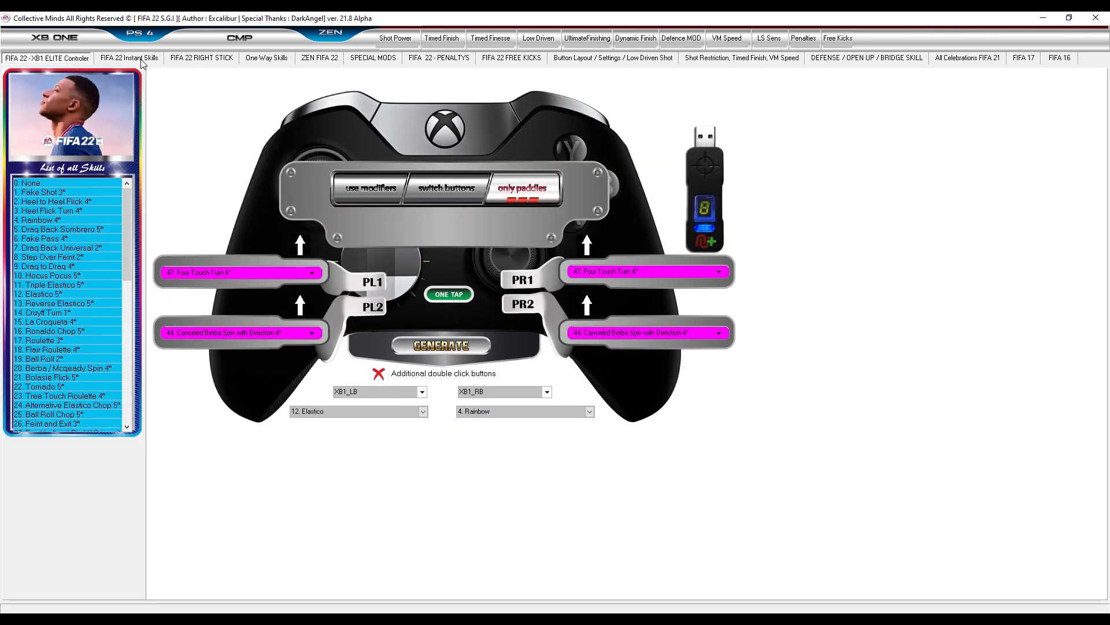
{"action": "left_click", "coordinate": [129, 57]}
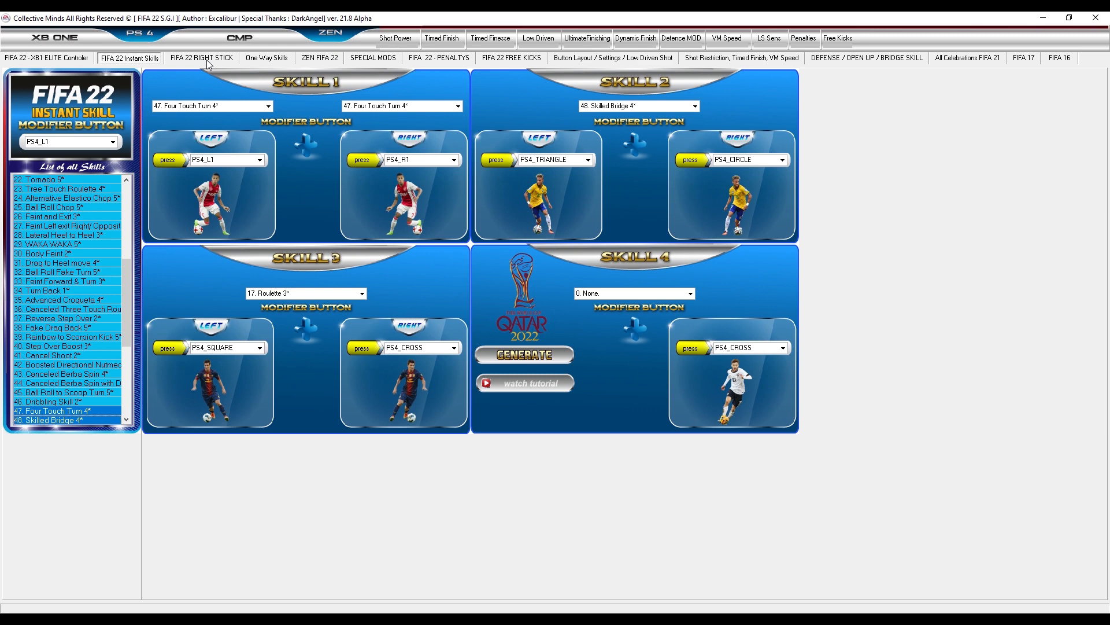
{"action": "left_click", "coordinate": [201, 58]}
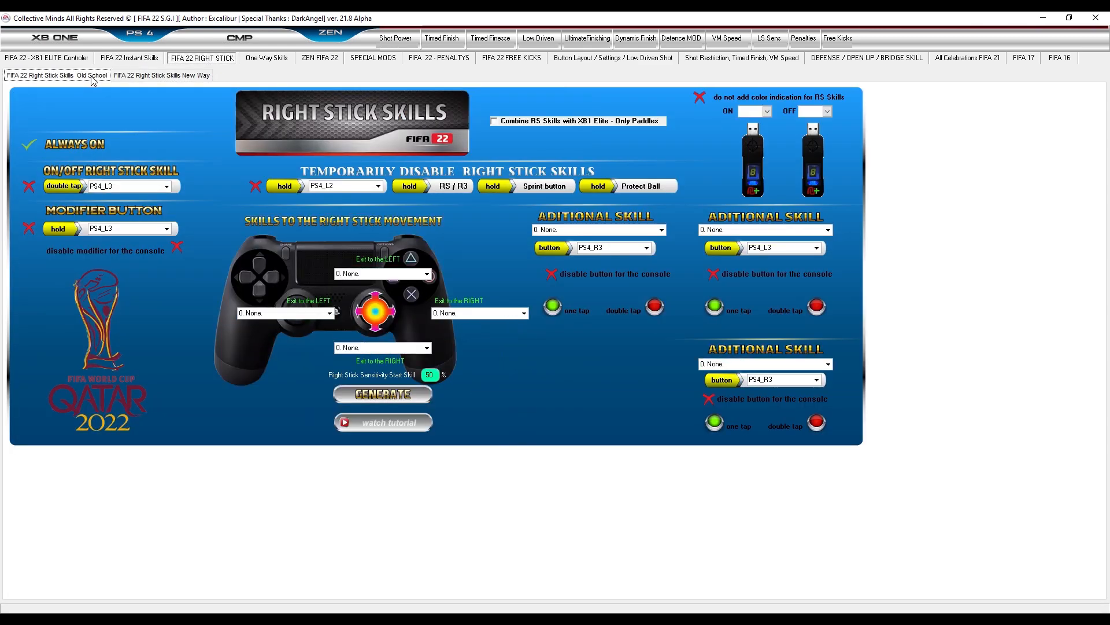
{"action": "left_click", "coordinate": [160, 75]}
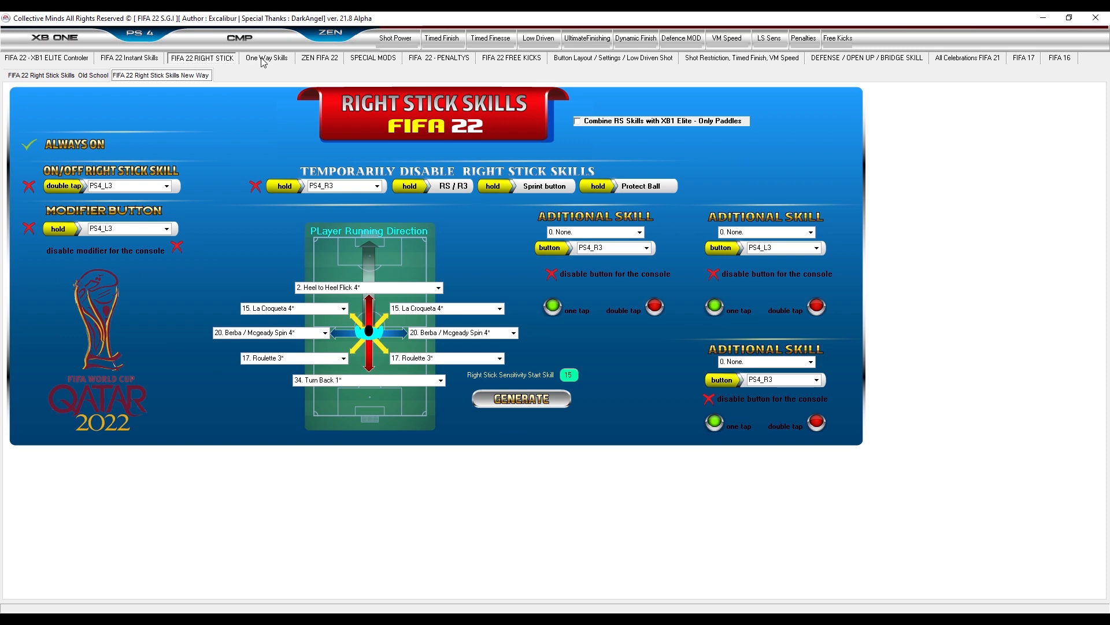
{"action": "left_click", "coordinate": [267, 57]}
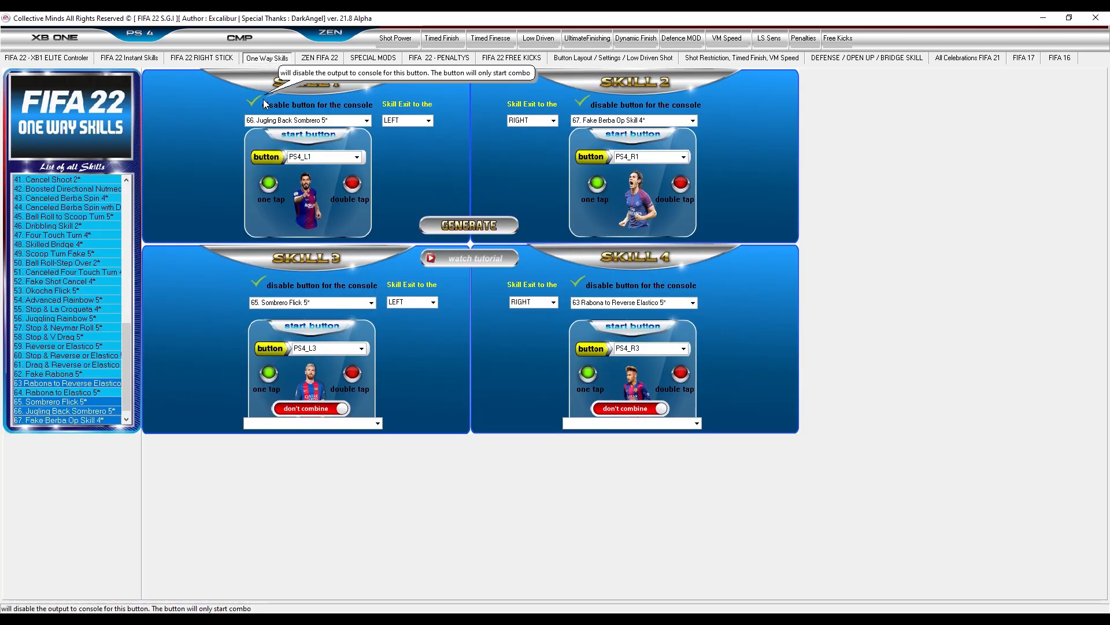